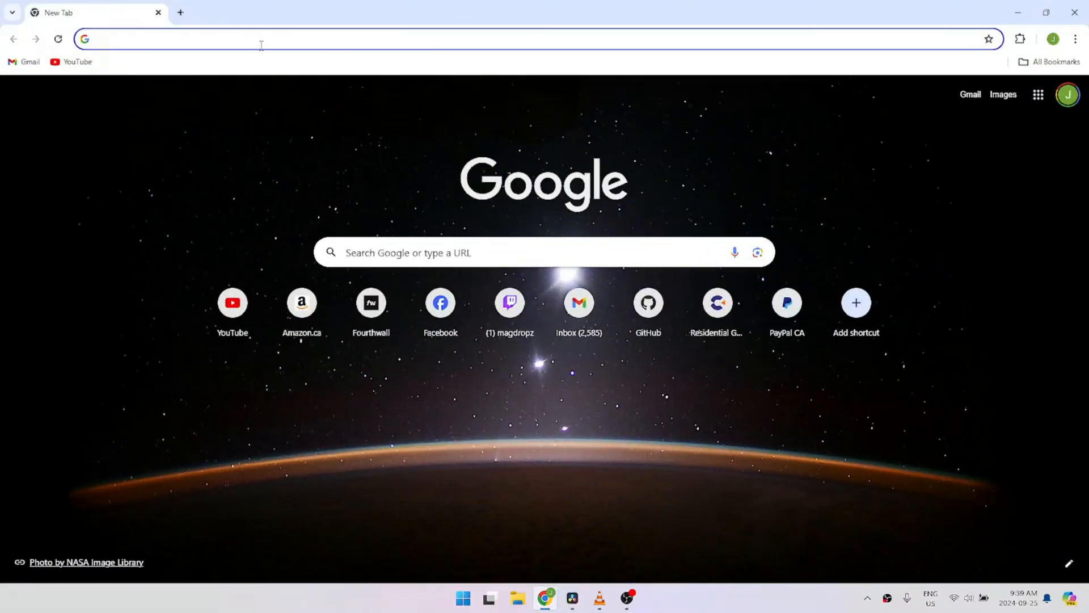
Visit github.com/Hackinside/PS5_camera_files in Chrome, then return to the desktop.
{"action": "type", "text": "github.com/Hackinside/PS5_camera_files"}
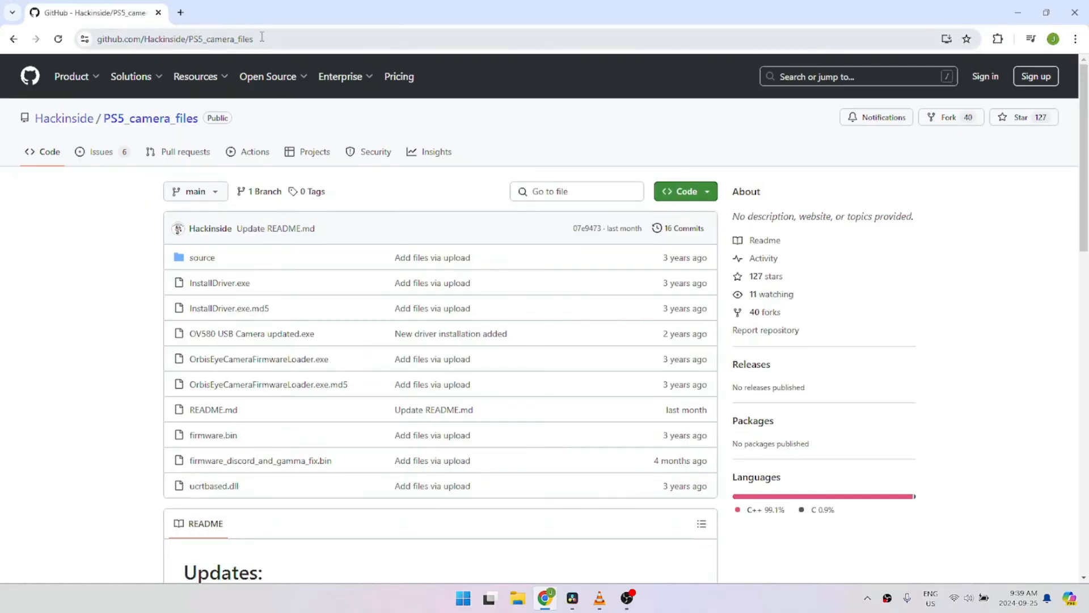
{"action": "left_click", "coordinate": [174, 39]}
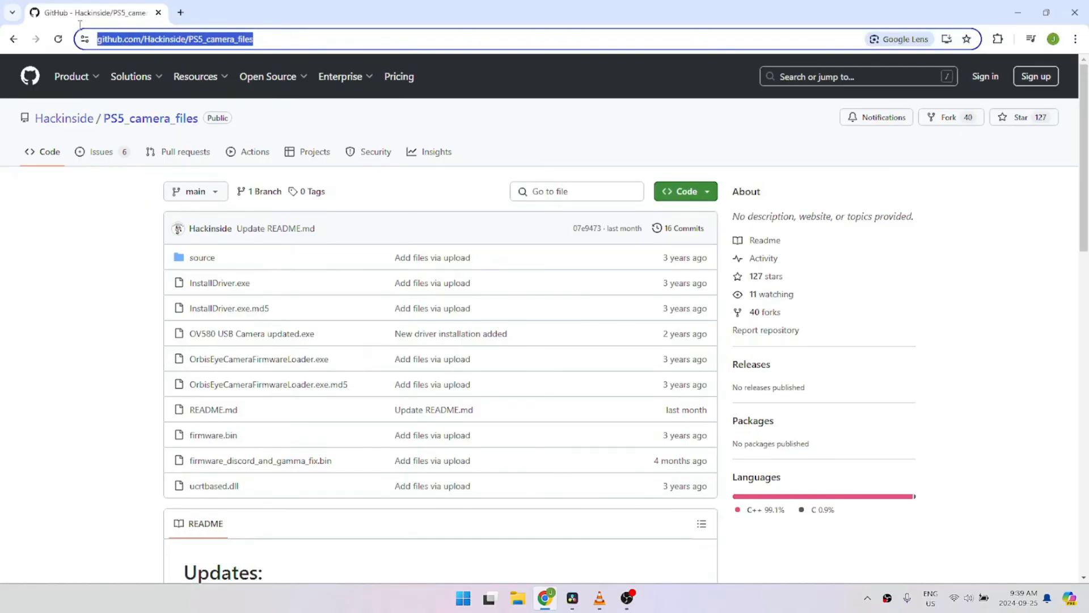
{"action": "left_click", "coordinate": [685, 191]}
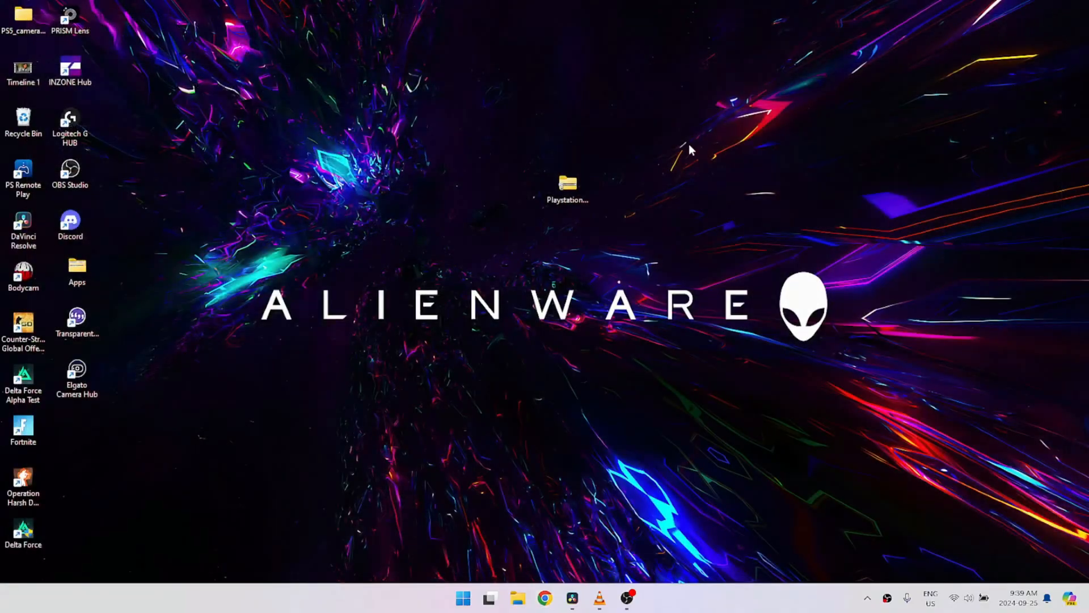
Extract the zipped archive into a Playstation-camera-drivers-main folder on the desktop.
{"action": "right_click", "coordinate": [567, 183]}
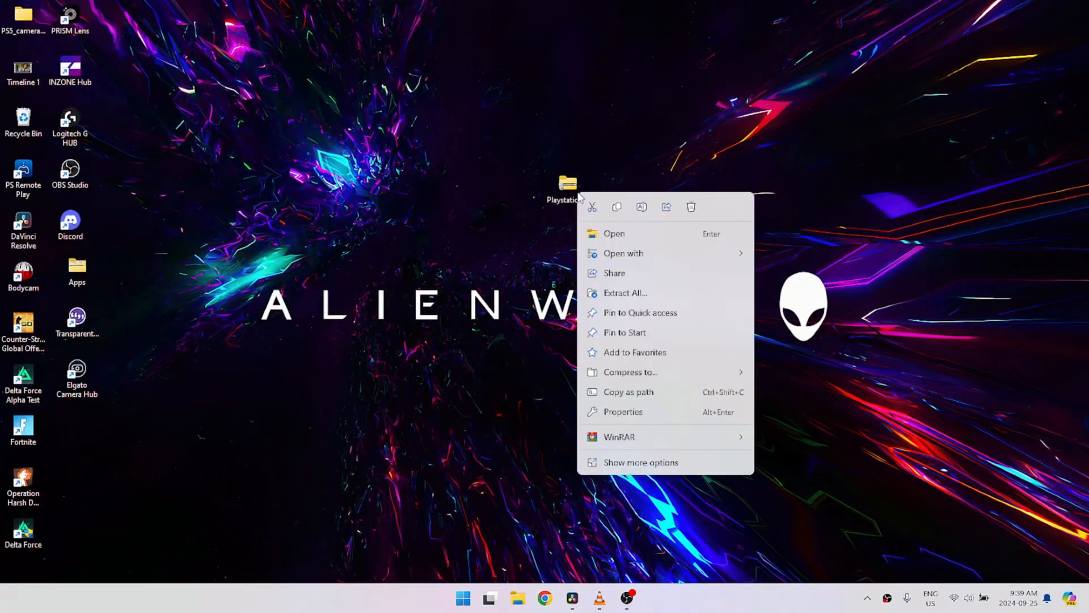
{"action": "left_click", "coordinate": [624, 293]}
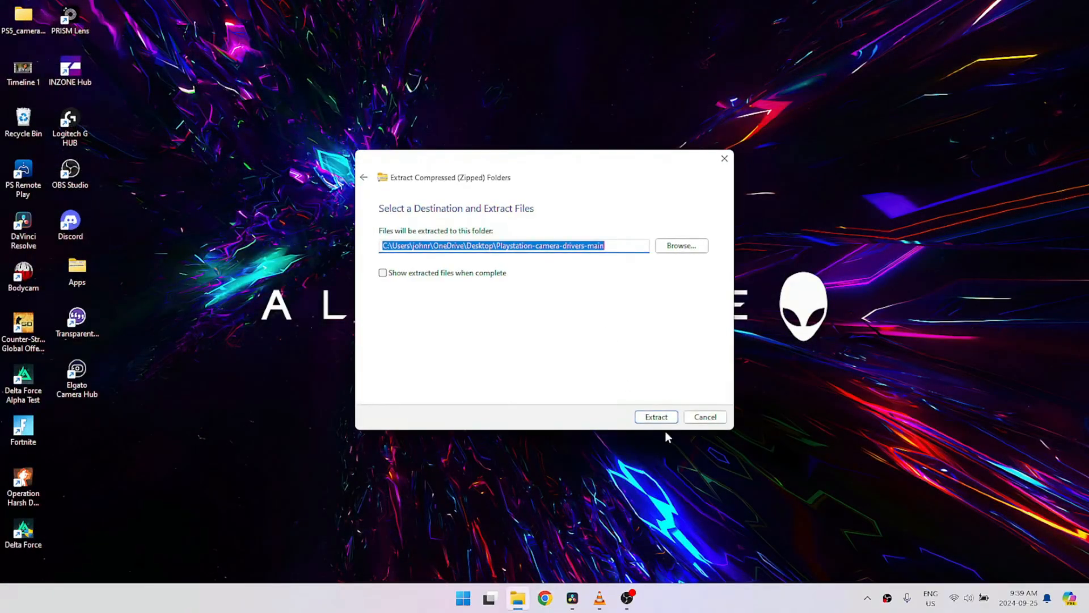
{"action": "left_click", "coordinate": [655, 416]}
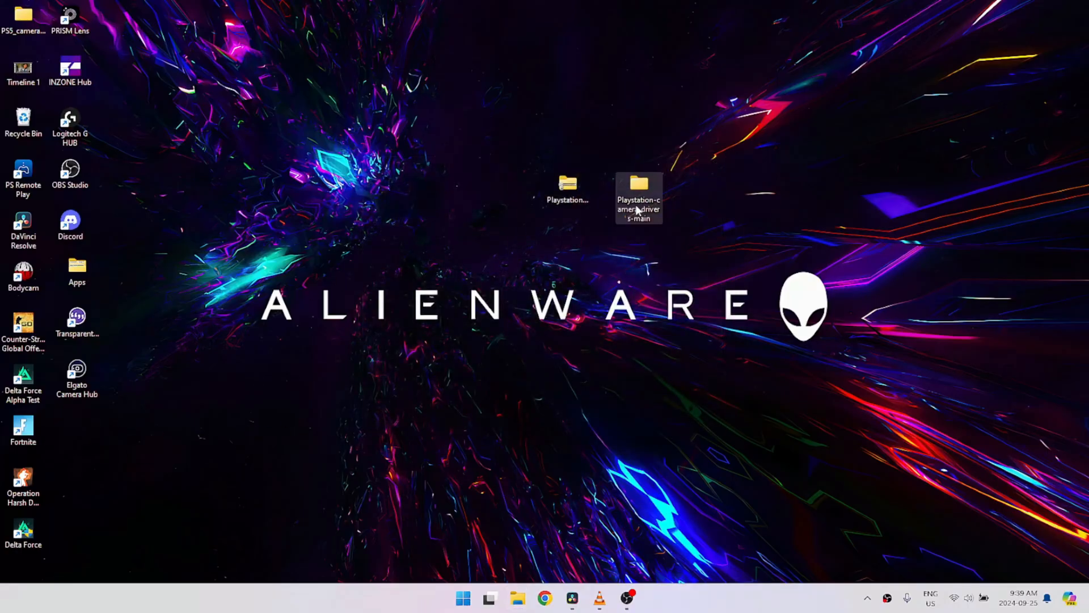
Browse into the inner Playstation-camera-drivers-main folder and select InstallDriver.
{"action": "double_click", "coordinate": [638, 191]}
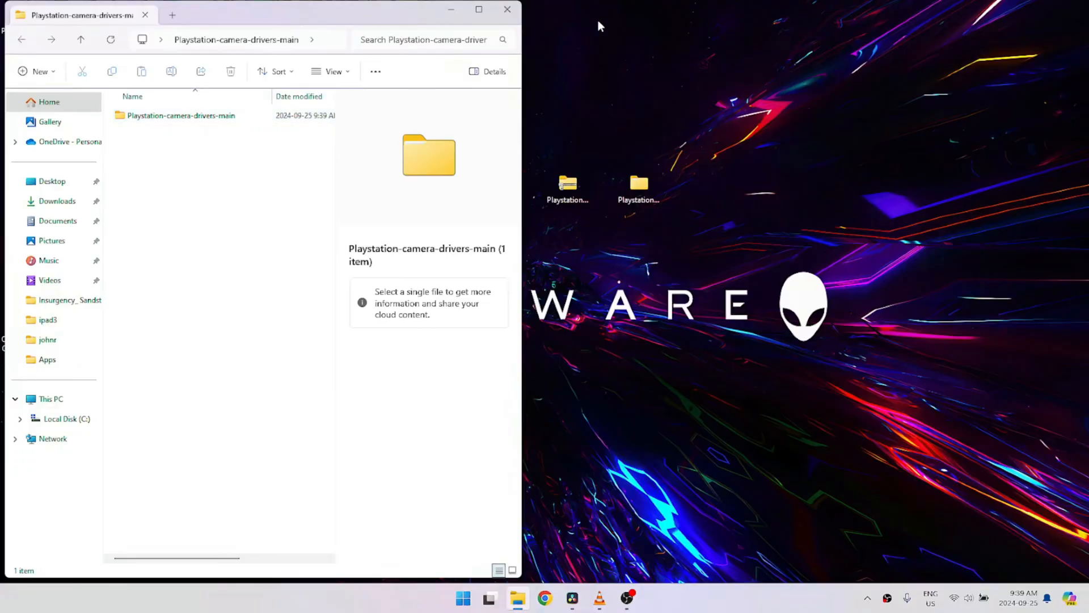
{"action": "double_click", "coordinate": [181, 116]}
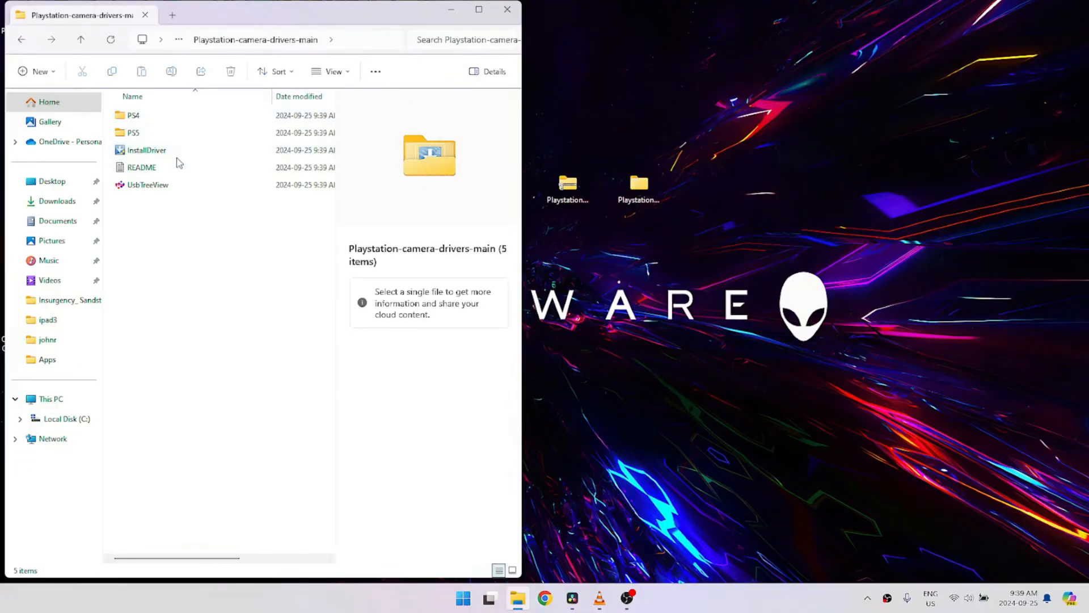
{"action": "left_click", "coordinate": [146, 149]}
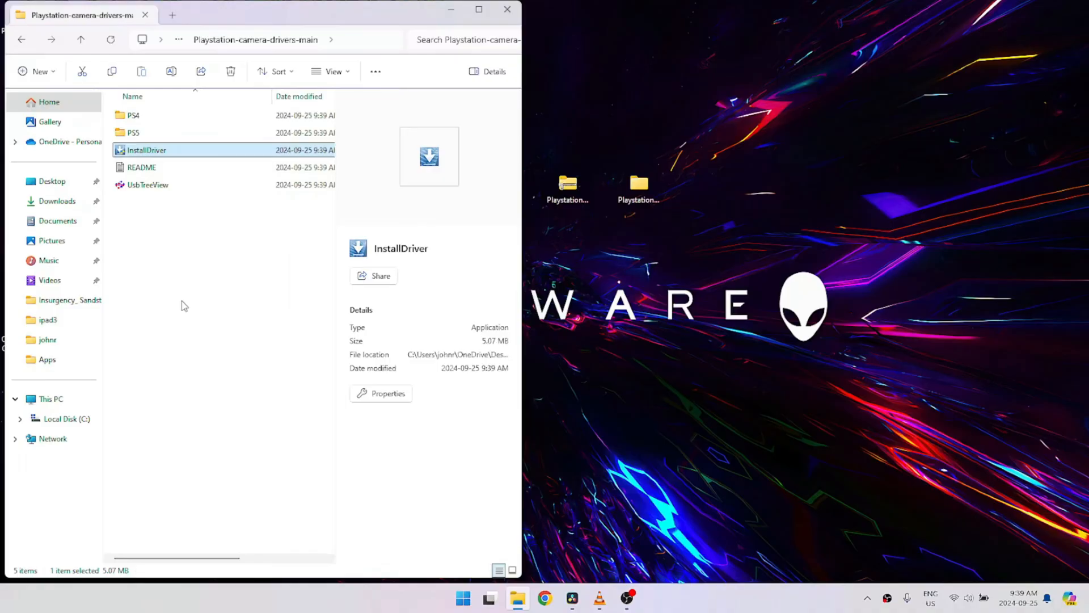
{"action": "mouse_move", "coordinate": [151, 157]}
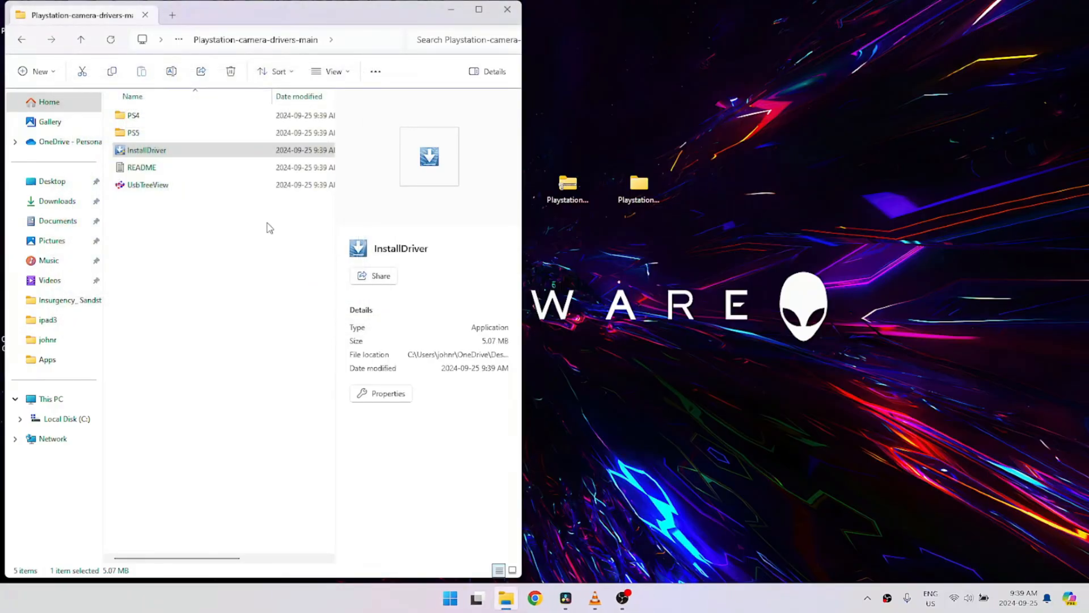
Run OrbisEyeCameraFirmwareLoader, then add a Video Capture Device 5 source in OBS.
{"action": "double_click", "coordinate": [180, 132]}
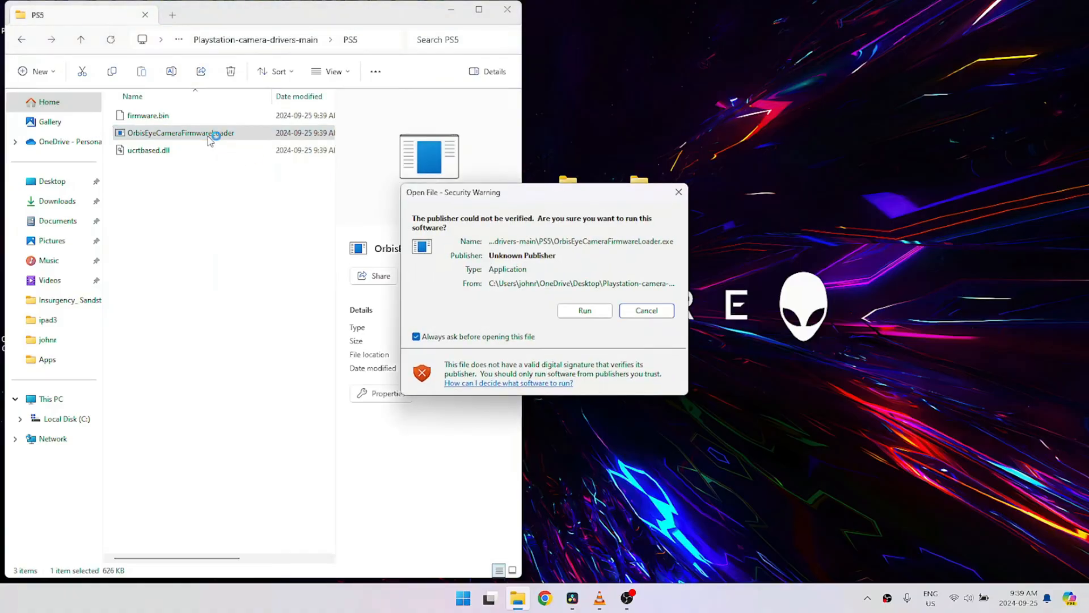
{"action": "left_click", "coordinate": [645, 311]}
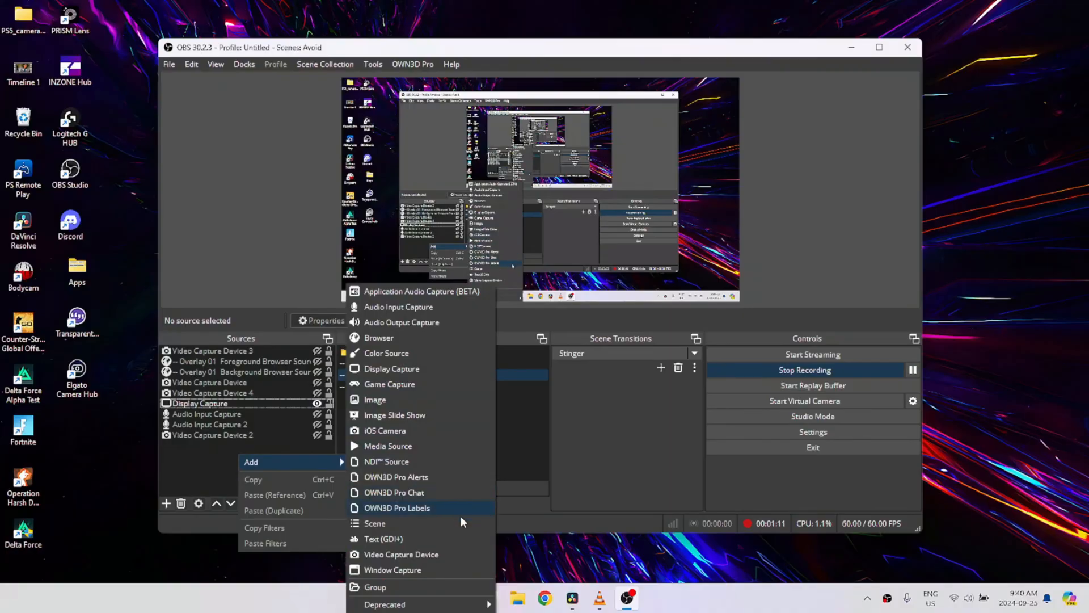
{"action": "left_click", "coordinate": [401, 554]}
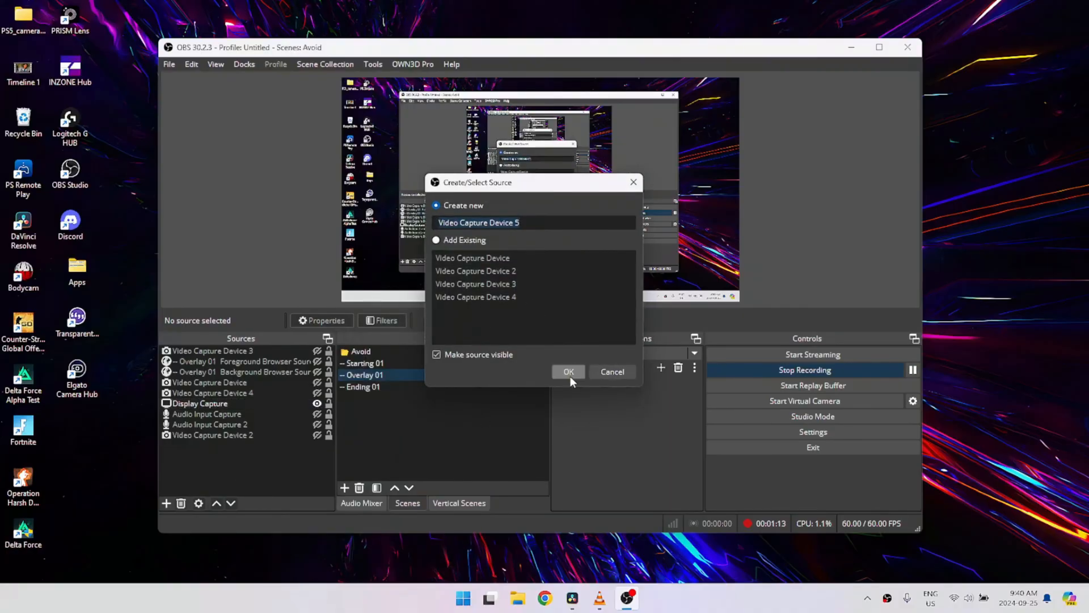
{"action": "left_click", "coordinate": [568, 373]}
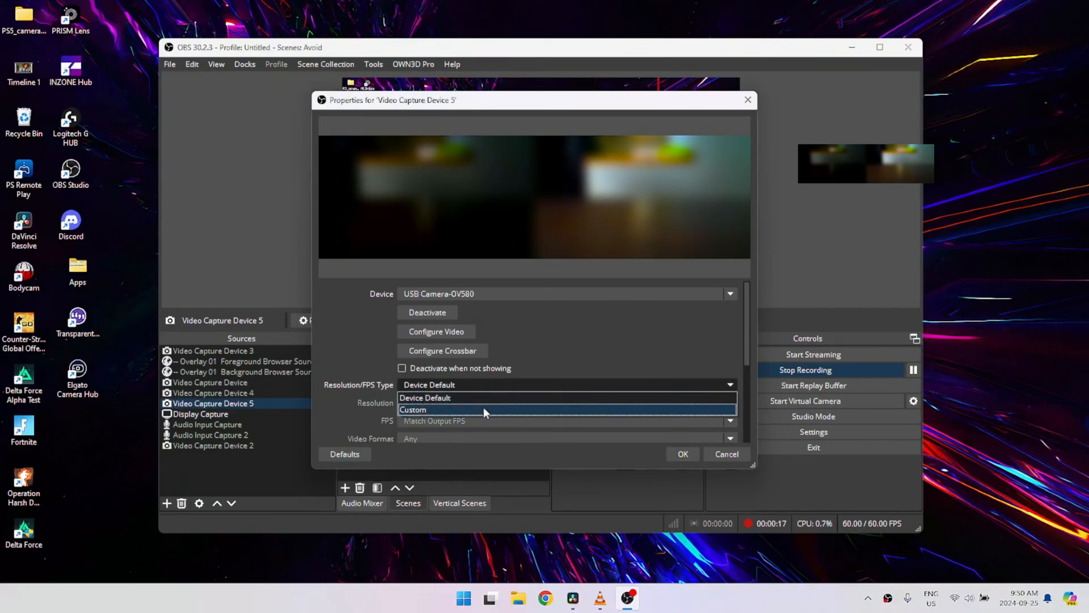
Set Video Capture Device 5 to a custom 1920x1080 resolution and review its Camera Control settings.
{"action": "left_click", "coordinate": [413, 410]}
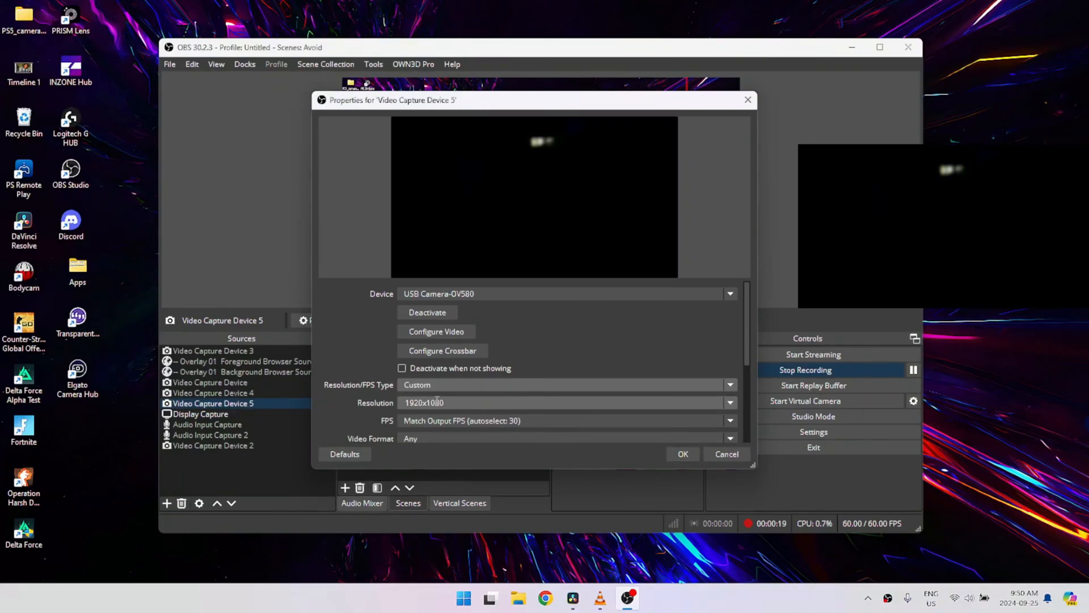
{"action": "left_click", "coordinate": [729, 402]}
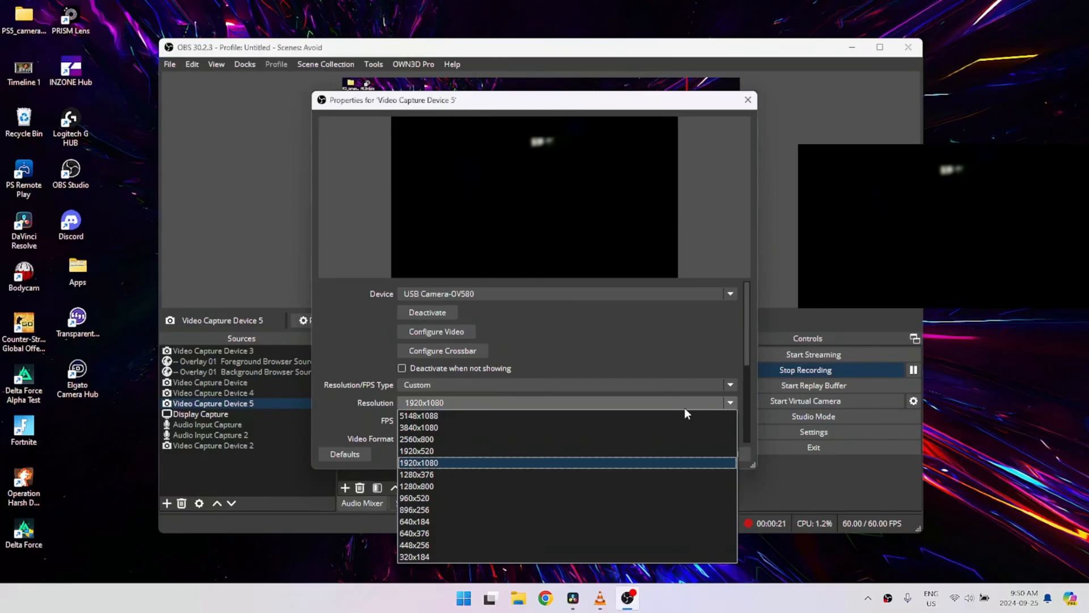
{"action": "left_click", "coordinate": [418, 461]}
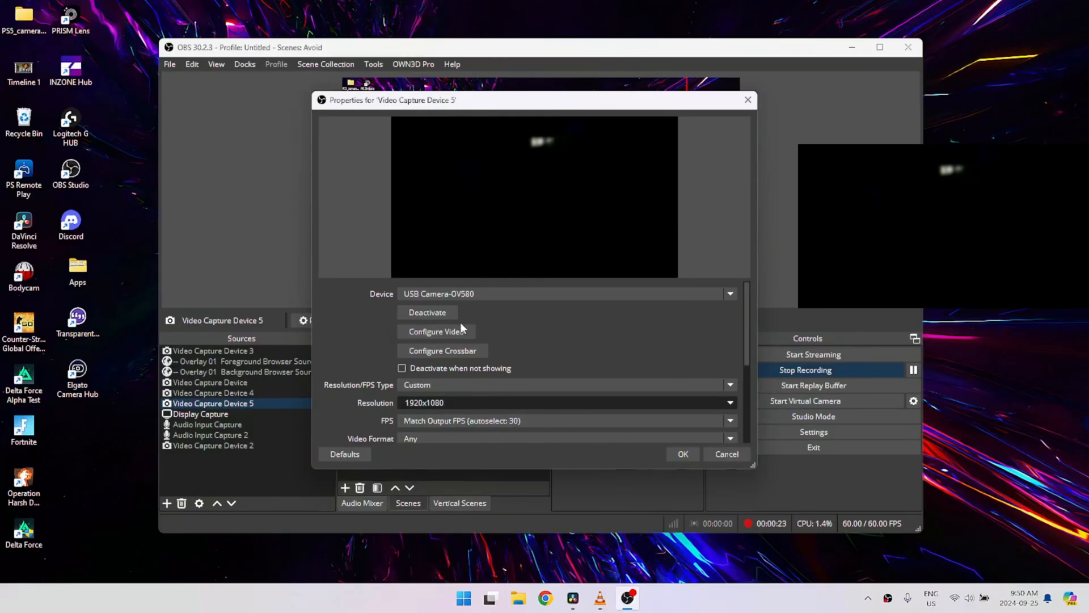
{"action": "left_click", "coordinate": [436, 331]}
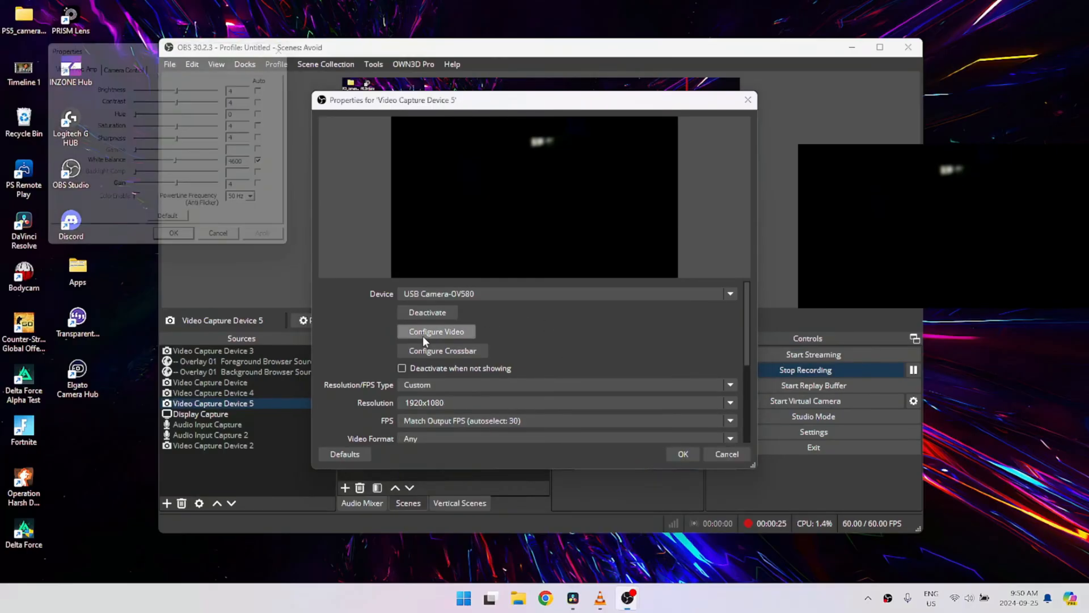
{"action": "left_click", "coordinate": [123, 61]}
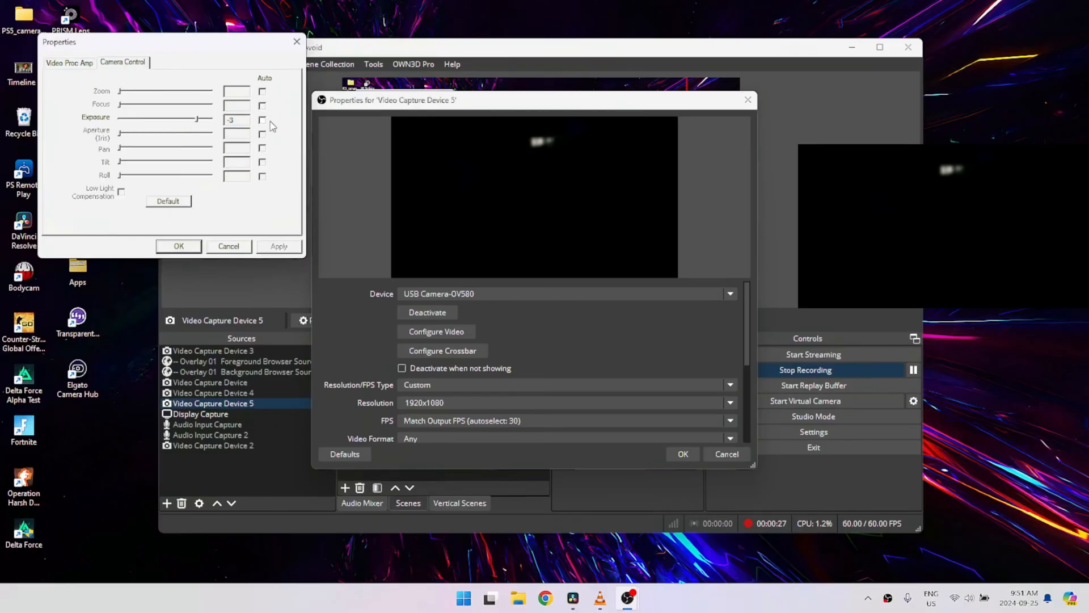
{"action": "left_click", "coordinate": [262, 119]}
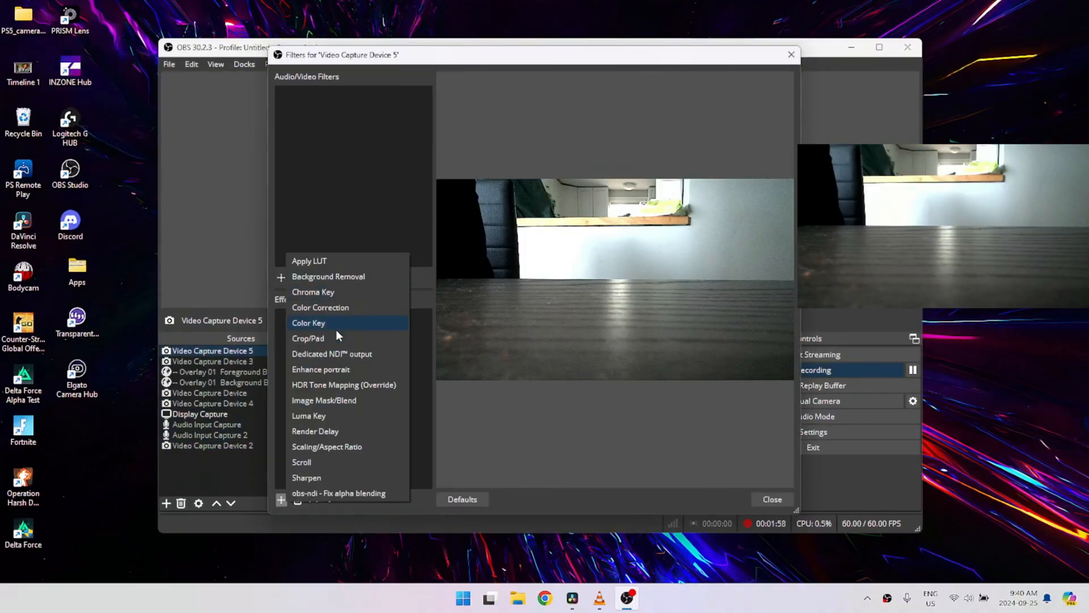
{"action": "mouse_move", "coordinate": [333, 354]}
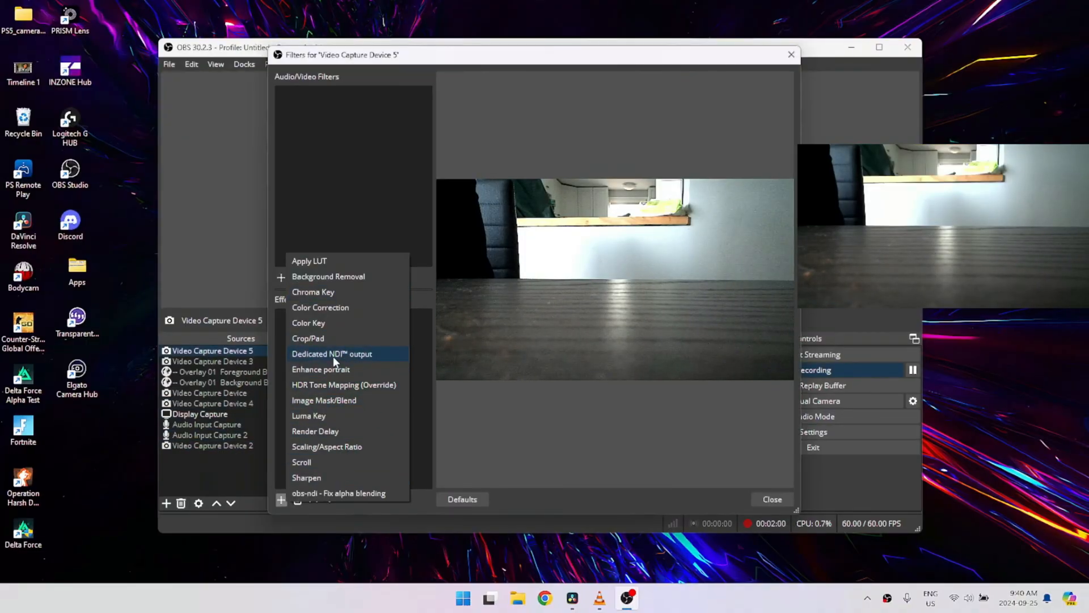
Add a Background Removal filter with blur strength 7.
{"action": "left_click", "coordinate": [328, 276]}
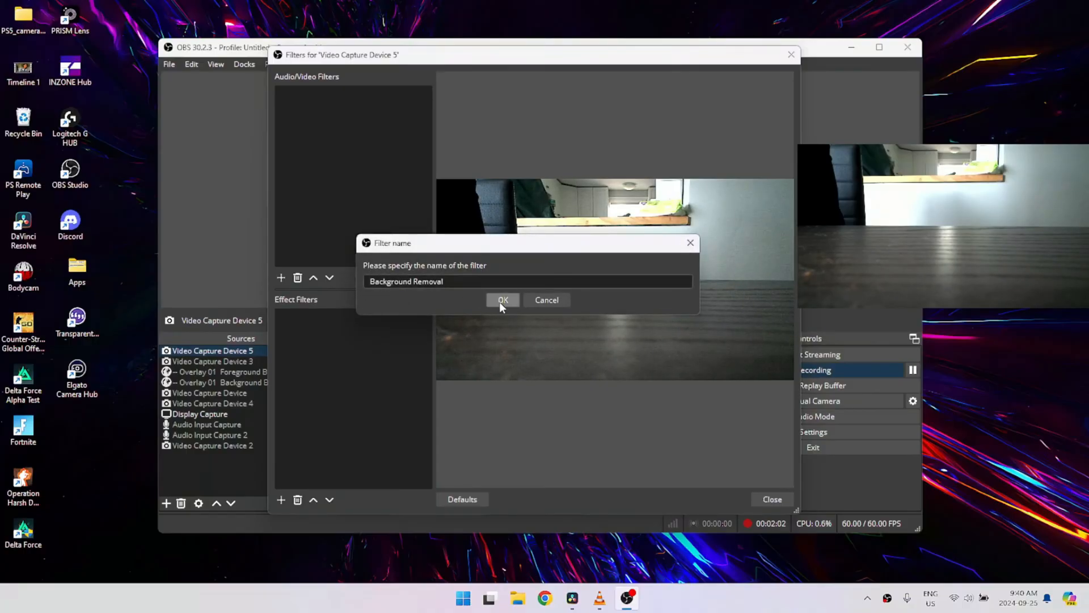
{"action": "left_click", "coordinate": [502, 300]}
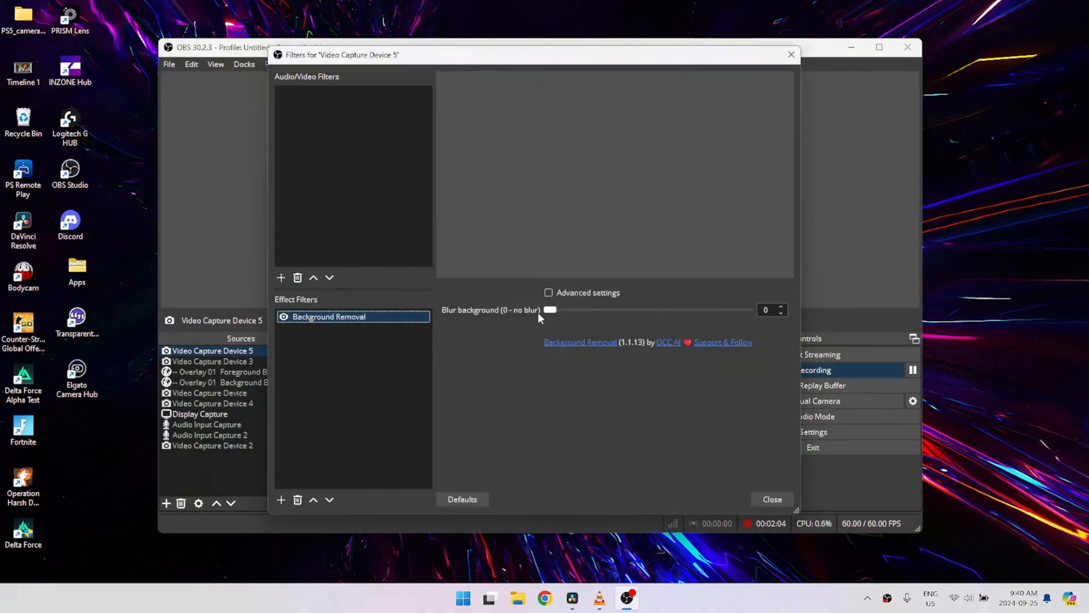
{"action": "left_click_drag", "start_coordinate": [552, 309], "coordinate": [619, 308]}
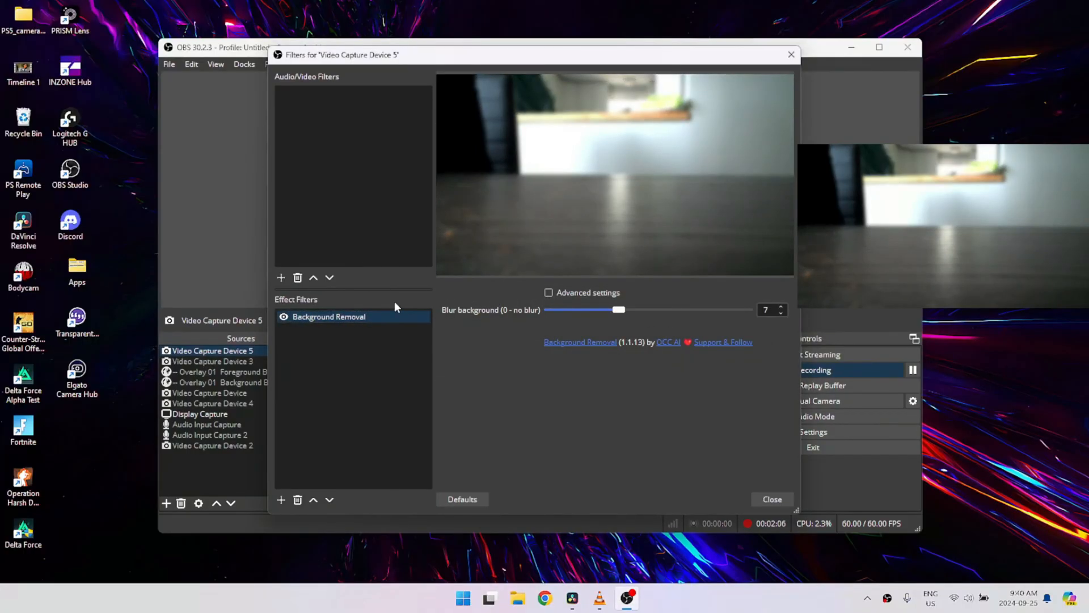
Add Sharpen and Color Correction filters to the camera source.
{"action": "left_click", "coordinate": [280, 499]}
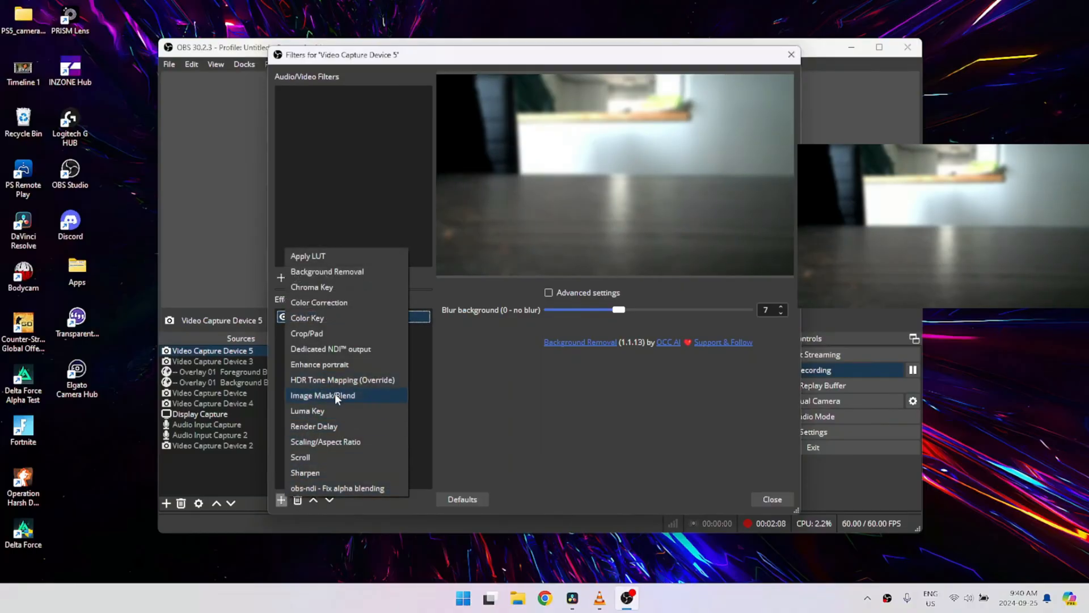
{"action": "mouse_move", "coordinate": [327, 472]}
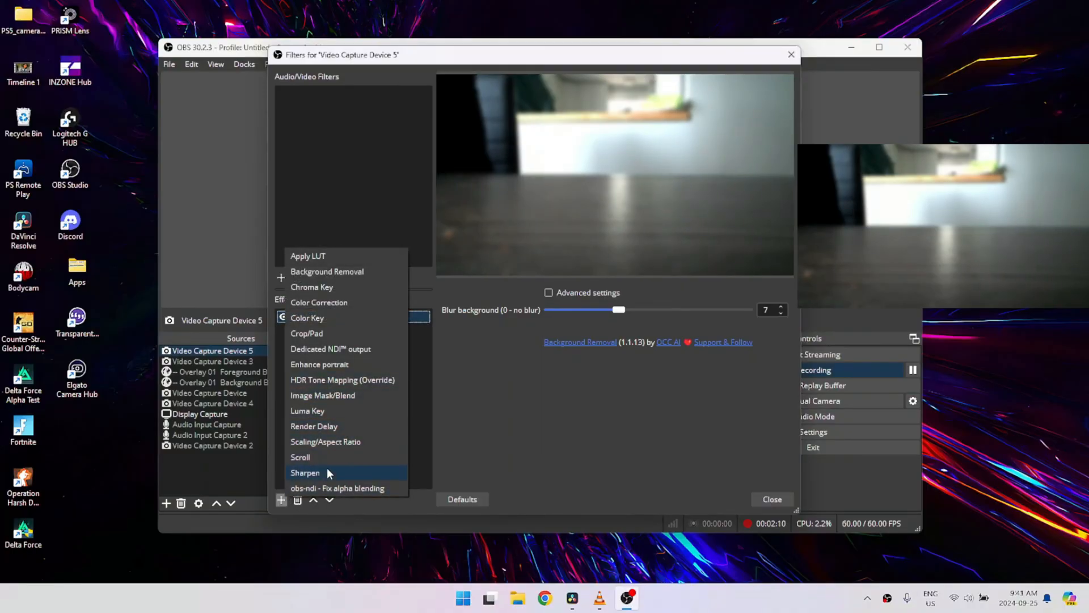
{"action": "left_click", "coordinate": [304, 472]}
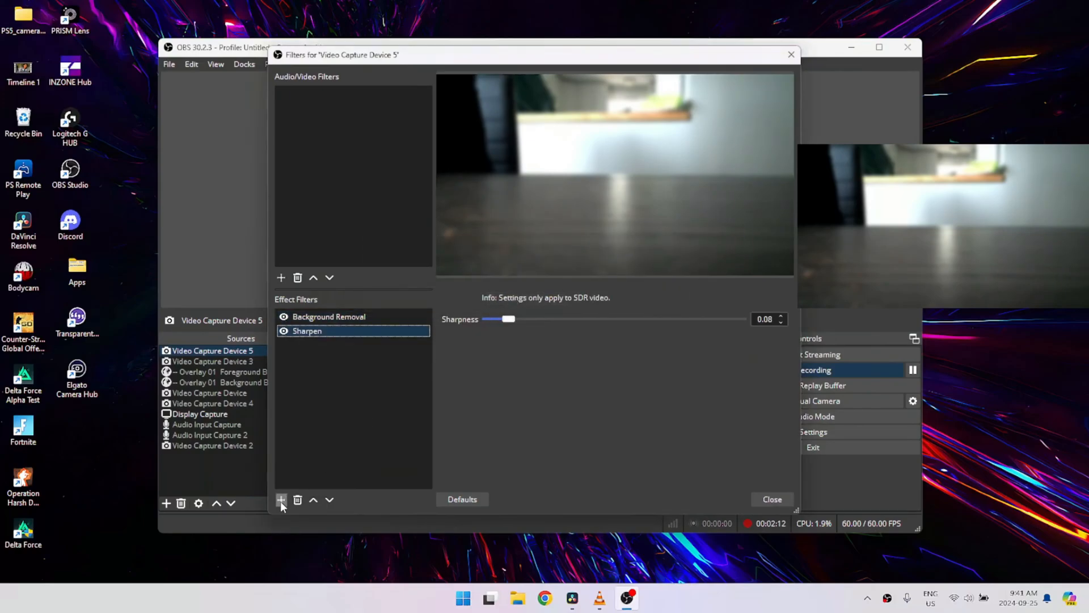
{"action": "left_click", "coordinate": [280, 500]}
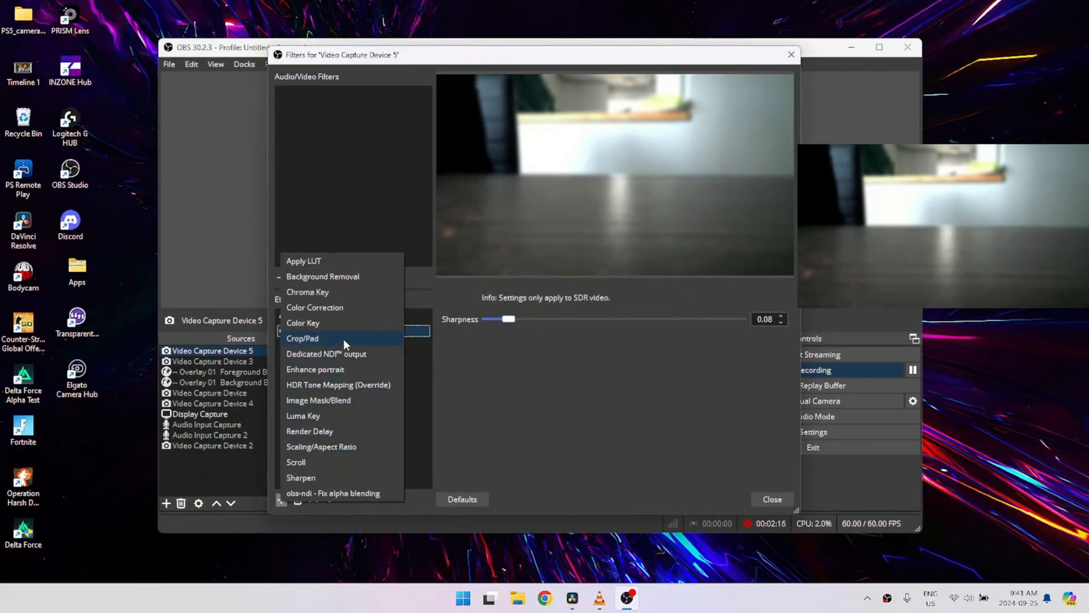
{"action": "mouse_move", "coordinate": [354, 399]}
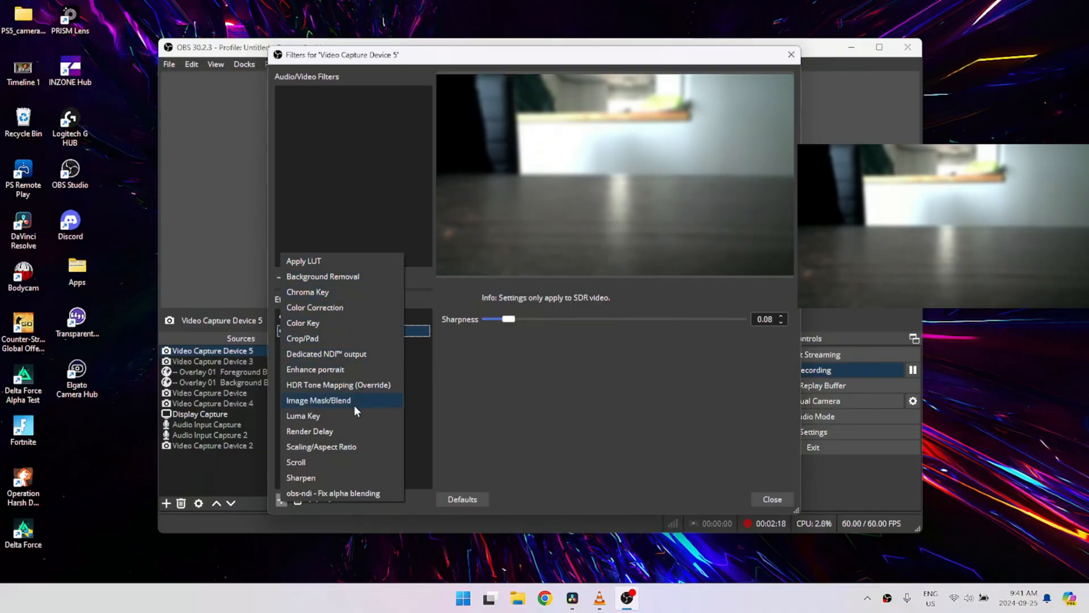
{"action": "mouse_move", "coordinate": [341, 431]}
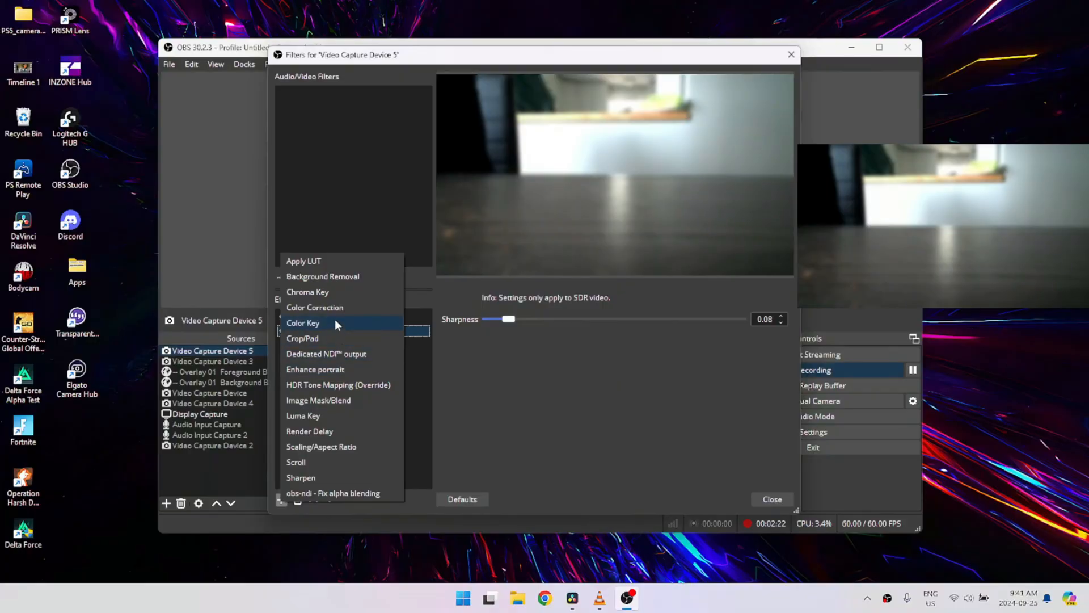
{"action": "left_click", "coordinate": [315, 308]}
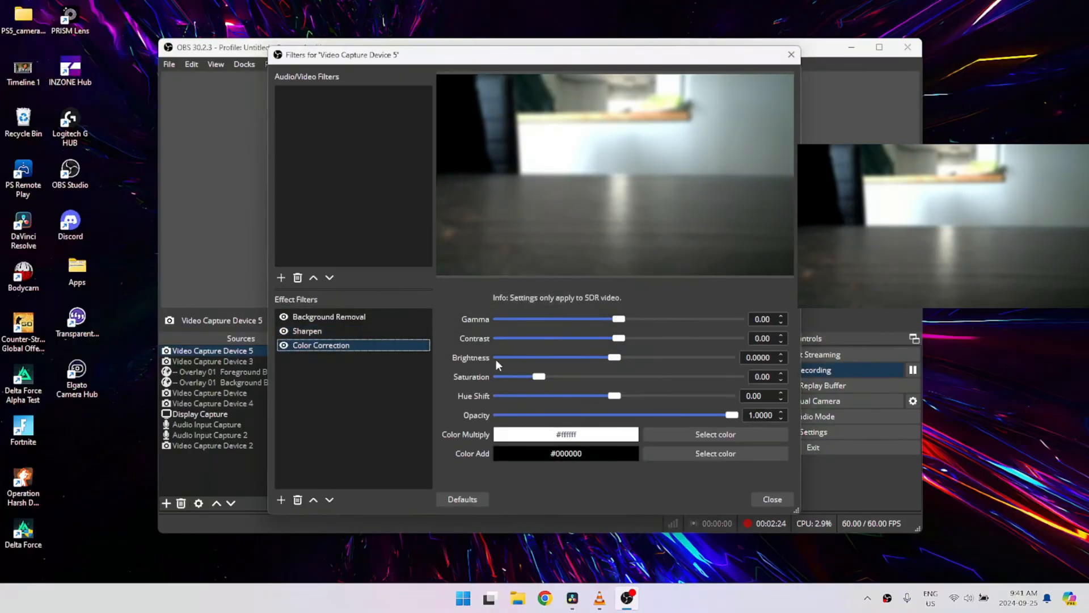
Set Color Correction contrast to -0.41 and saturation to 1.92, then close the filters editor.
{"action": "left_click_drag", "start_coordinate": [621, 339], "coordinate": [610, 338]}
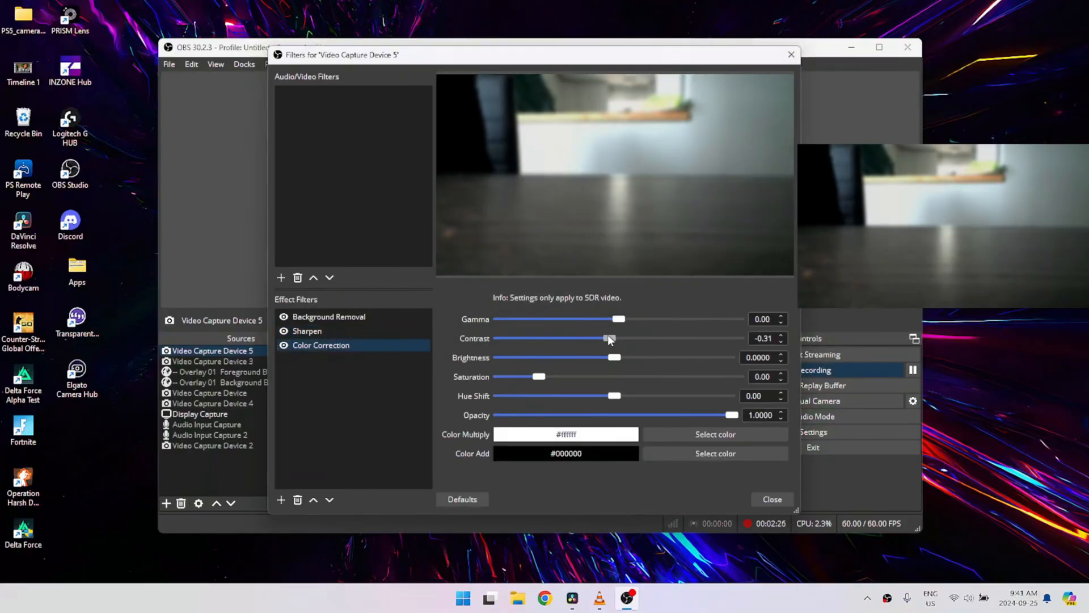
{"action": "left_click_drag", "start_coordinate": [616, 338], "coordinate": [606, 338]}
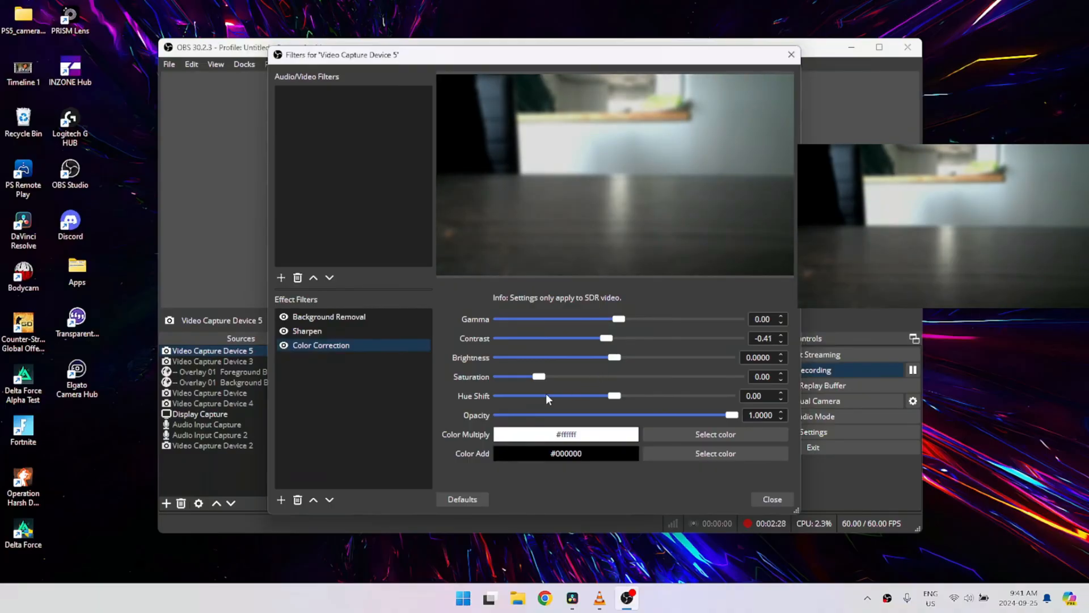
{"action": "left_click_drag", "start_coordinate": [540, 376], "coordinate": [610, 377]}
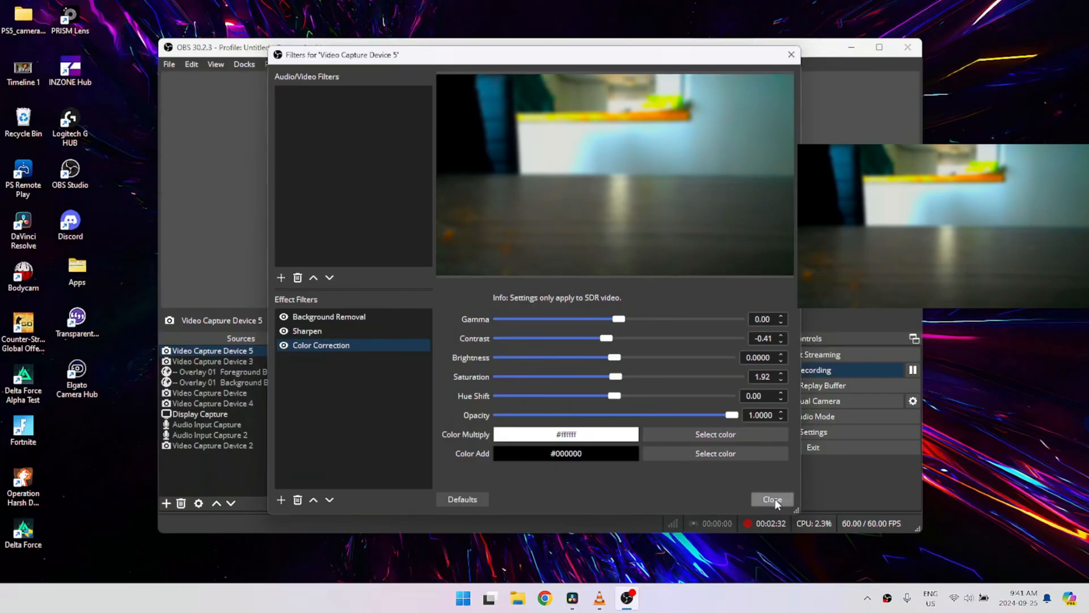
{"action": "left_click", "coordinate": [771, 499]}
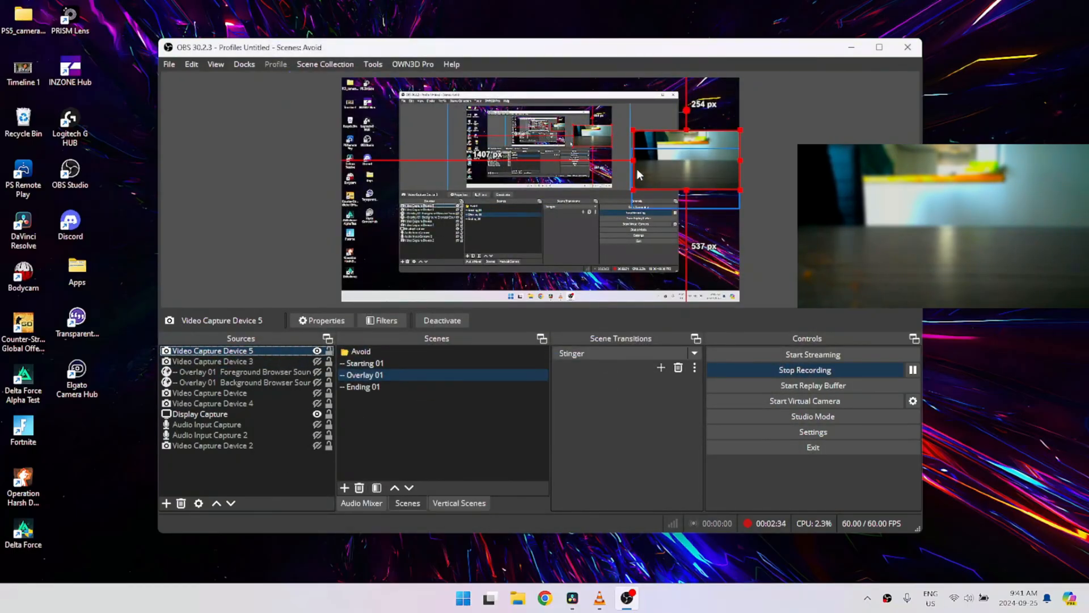
Drag Video Capture Device 5 below Video Capture Device 4, just above Display Capture.
{"action": "left_click", "coordinate": [207, 424]}
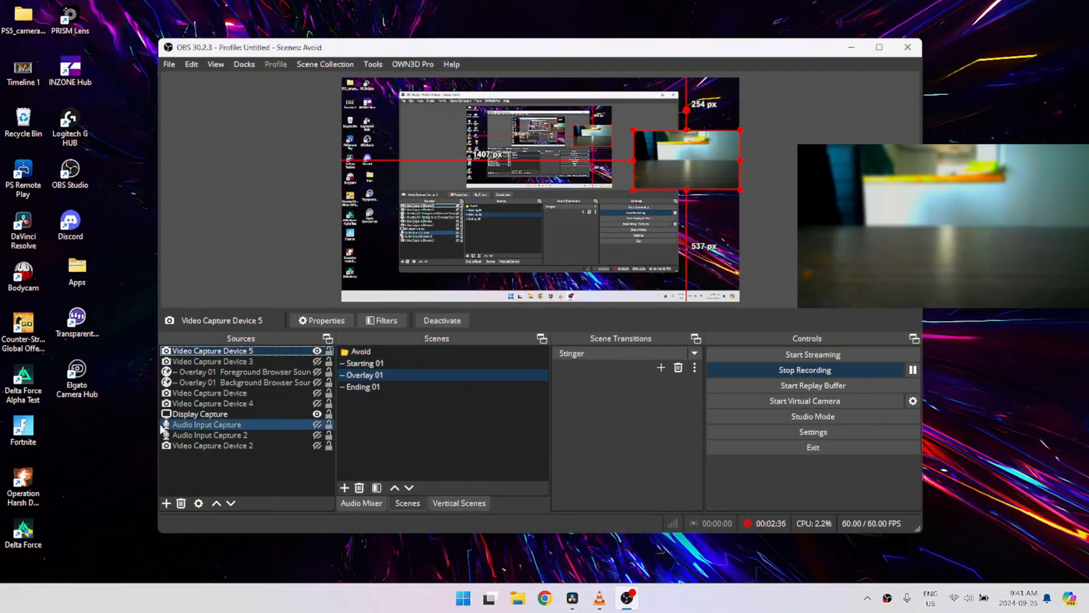
{"action": "left_click", "coordinate": [213, 350]}
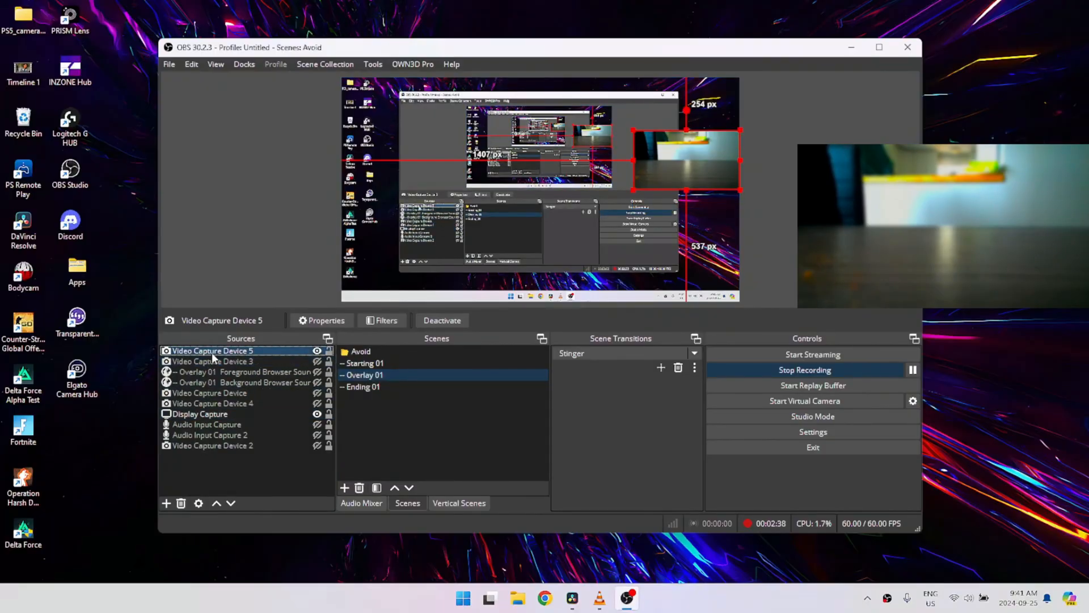
{"action": "left_click_drag", "start_coordinate": [212, 350], "coordinate": [212, 392]}
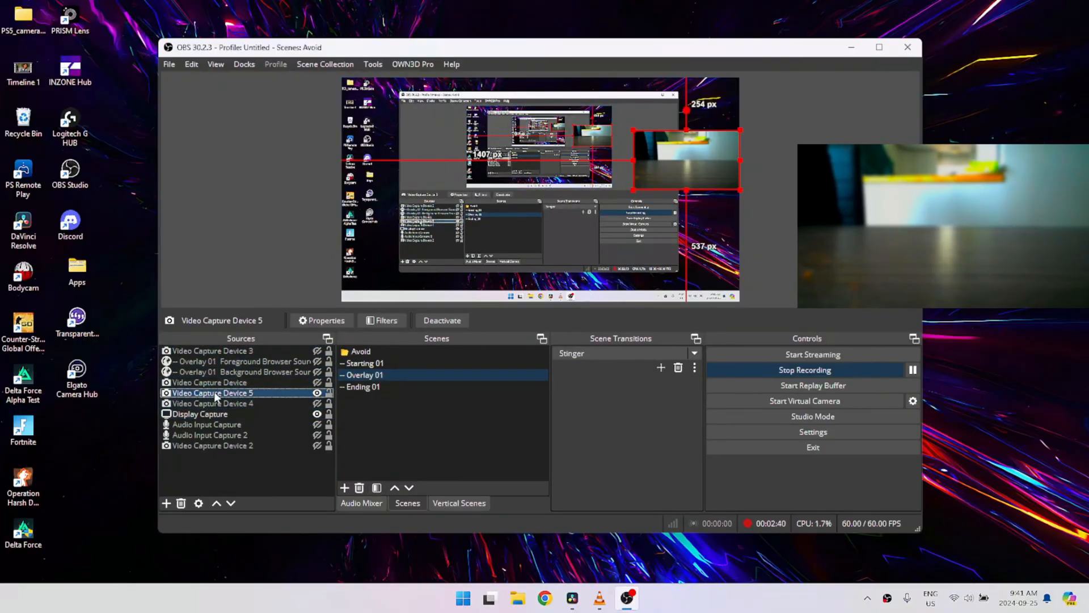
{"action": "left_click", "coordinate": [212, 403]}
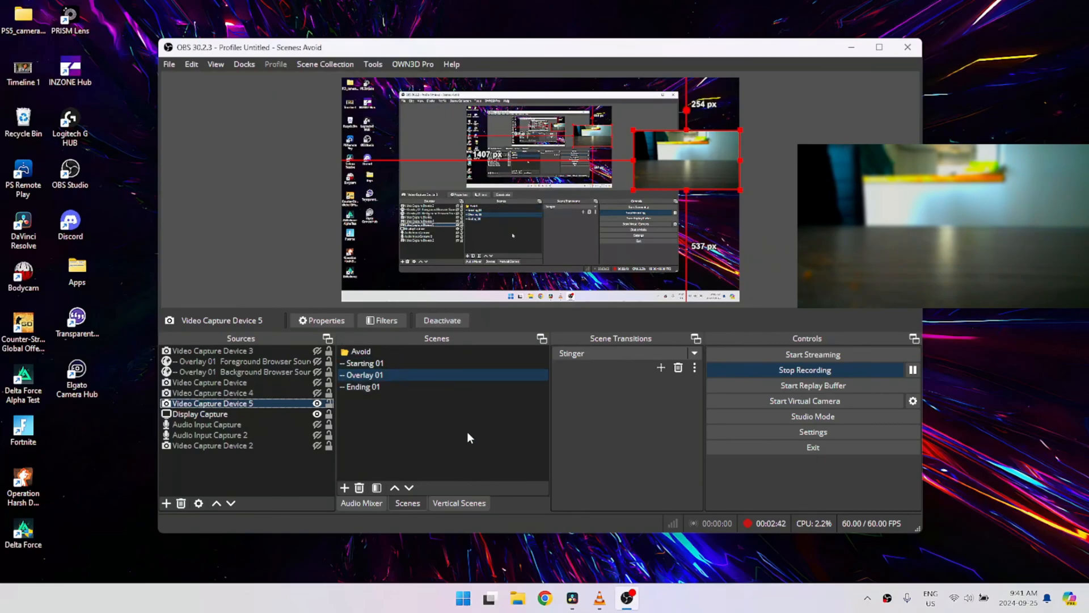
{"action": "left_click", "coordinate": [364, 386]}
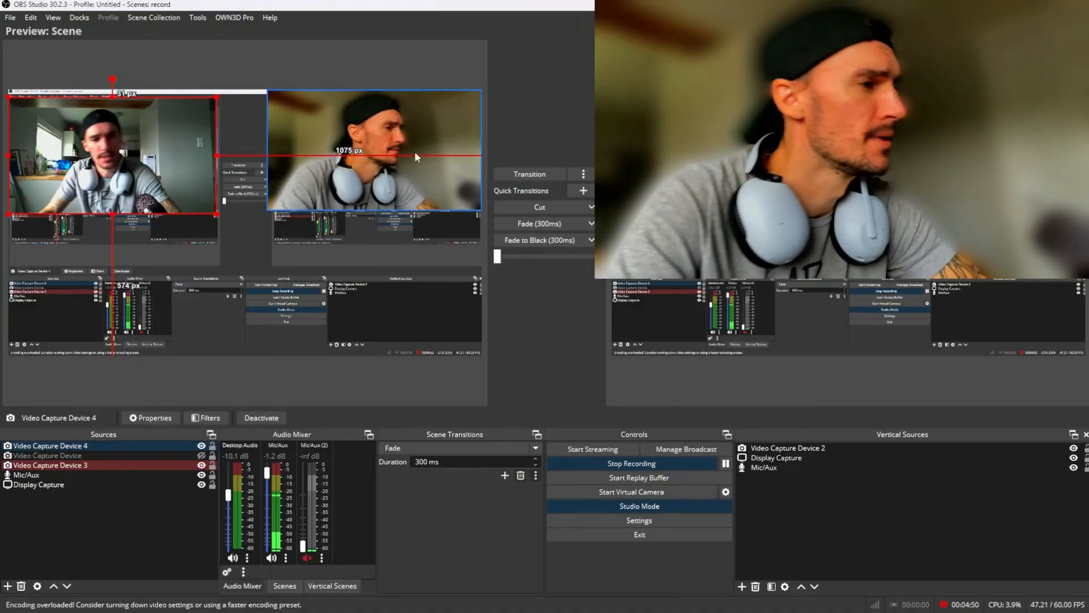
{"action": "left_click", "coordinate": [209, 418]}
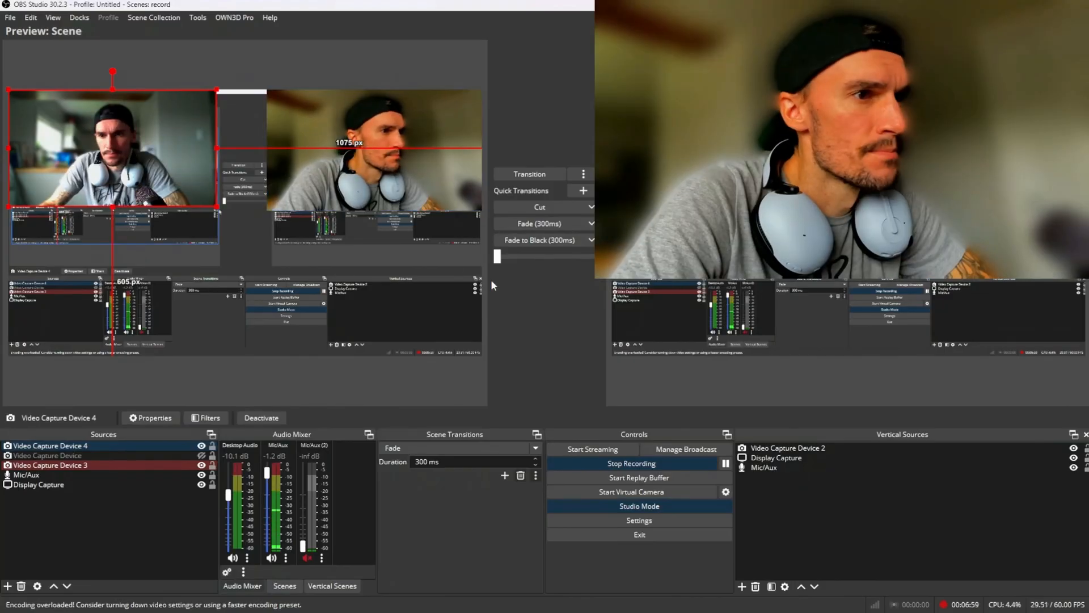
{"action": "mouse_move", "coordinate": [750, 404]}
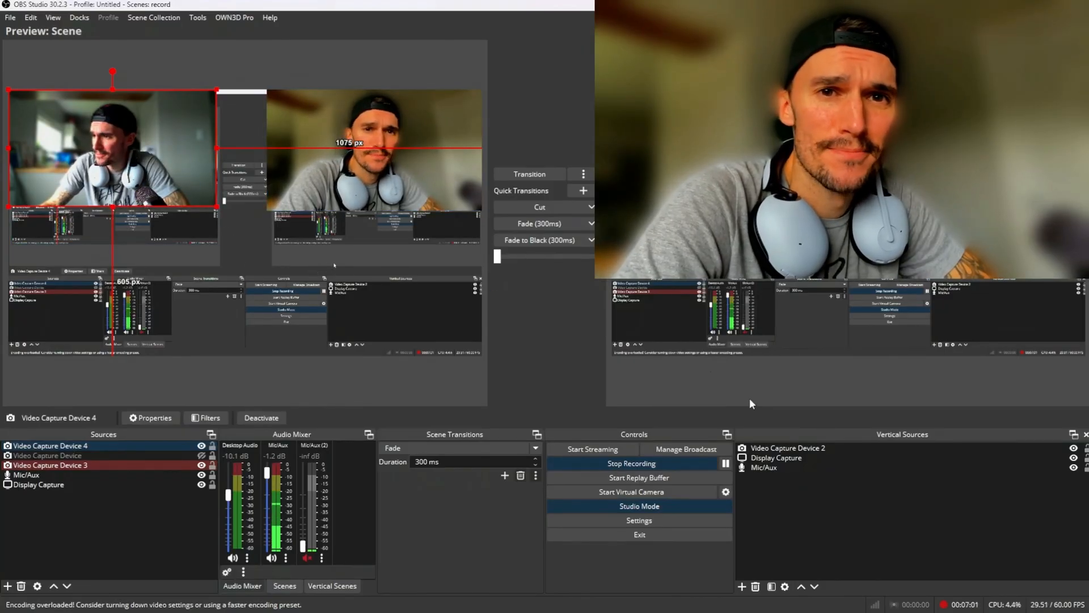